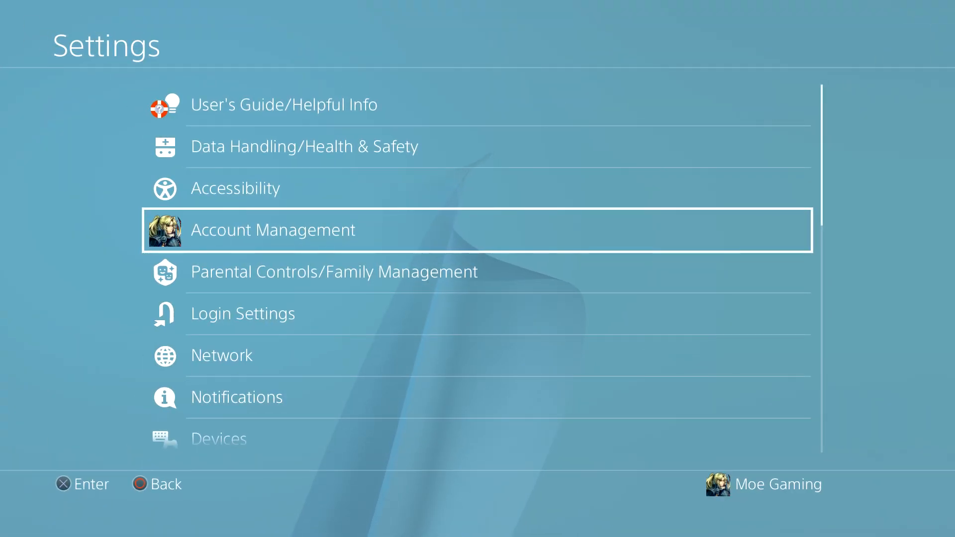
Open the Network page from the PS4 Settings menu.
click(222, 355)
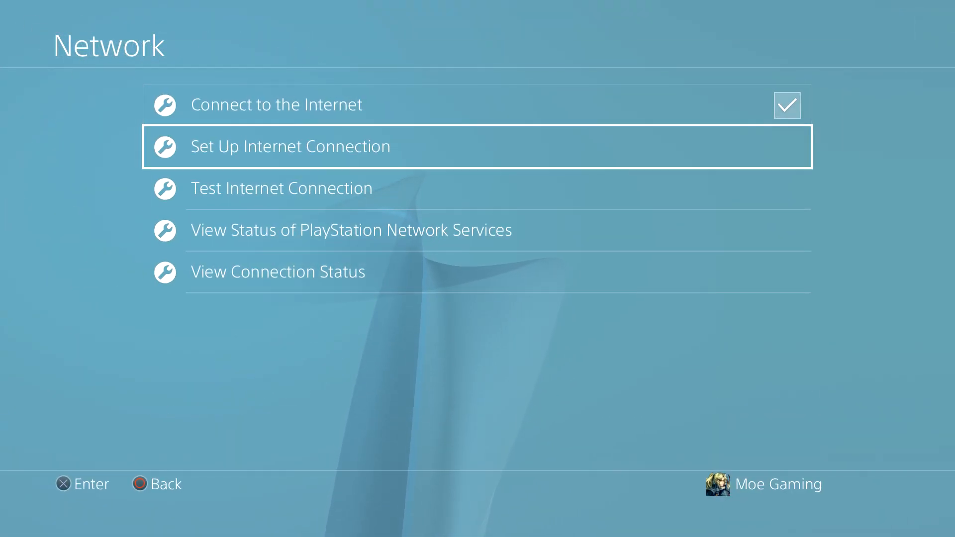
Start Set Up Internet Connection and reach the Easy/Custom prompt.
click(290, 147)
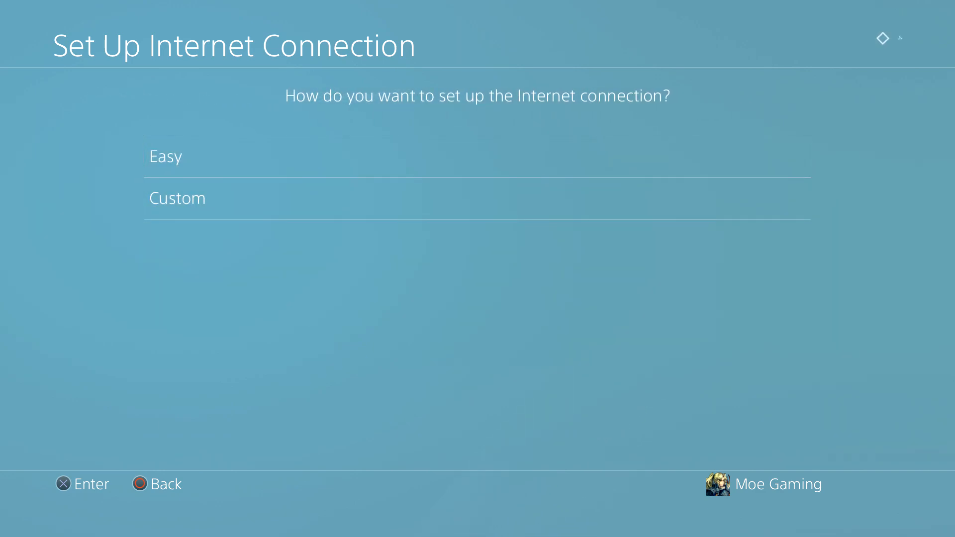
Save a Custom connection with DNS 1.1.1.1 / 1.0.0.1, MTU Automatic, and start the connection test.
click(176, 198)
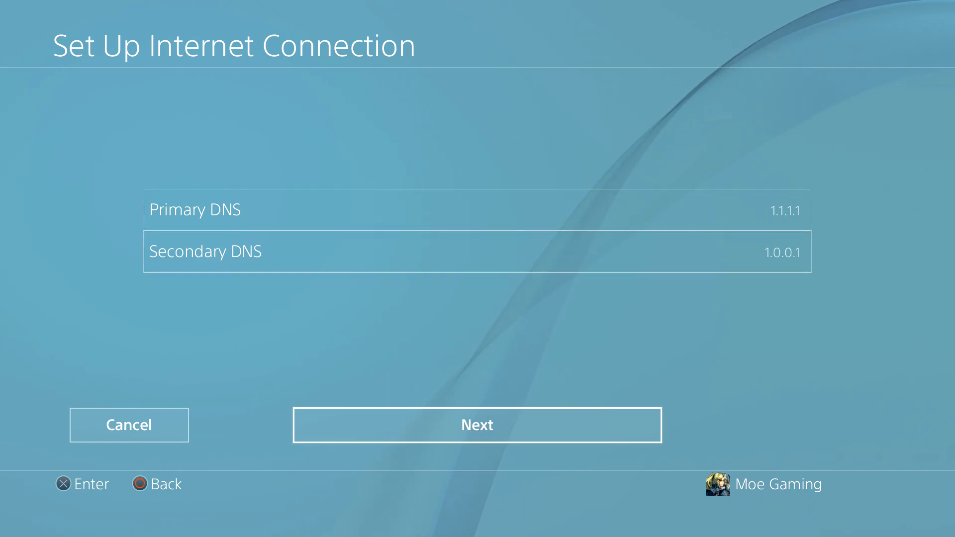
click(477, 425)
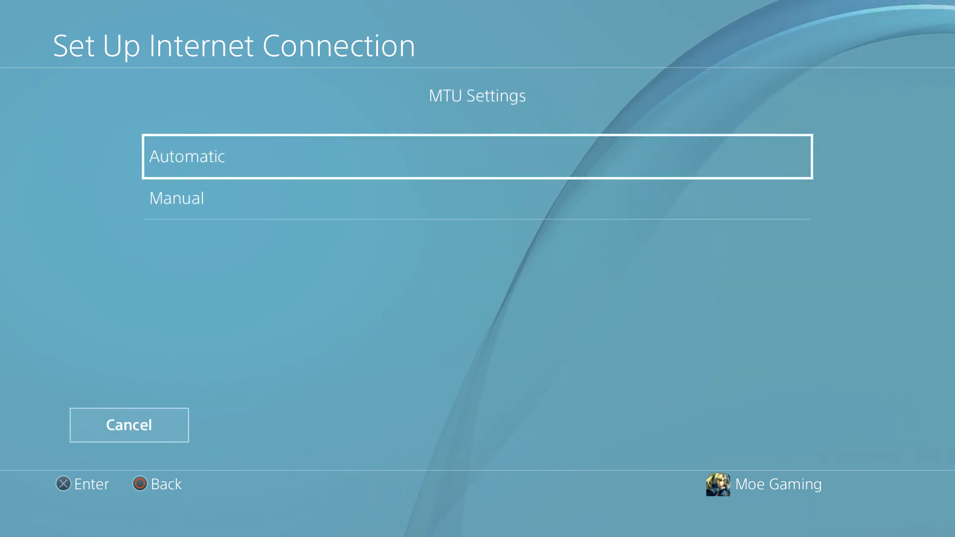
click(477, 155)
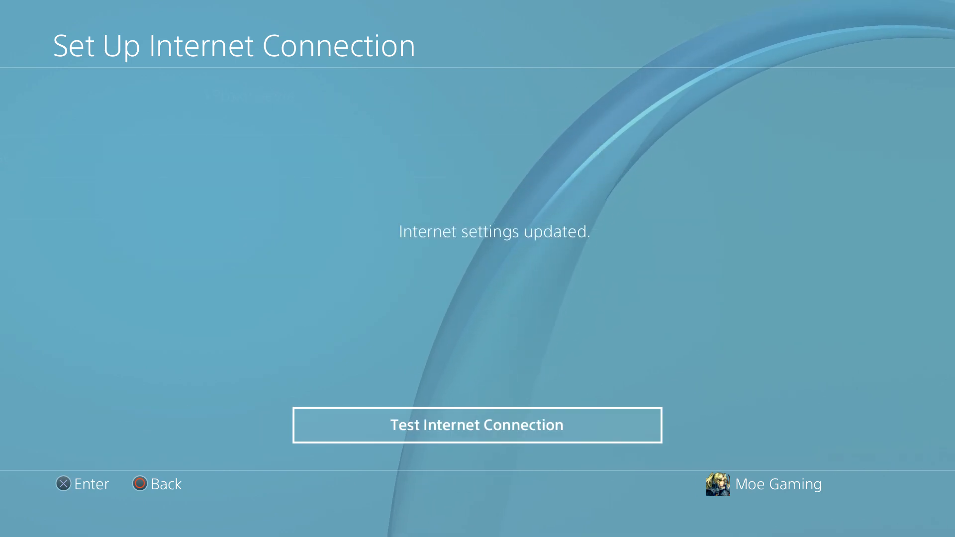
click(476, 424)
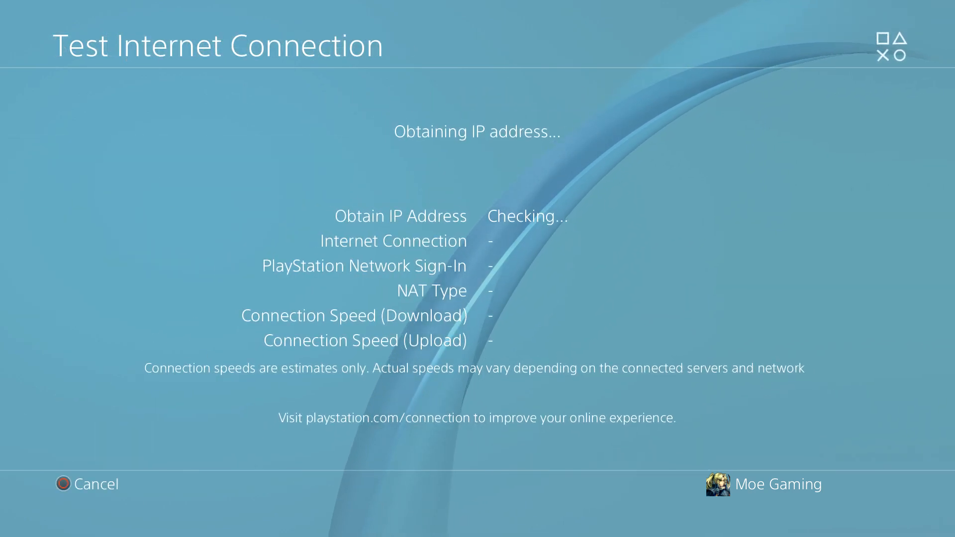